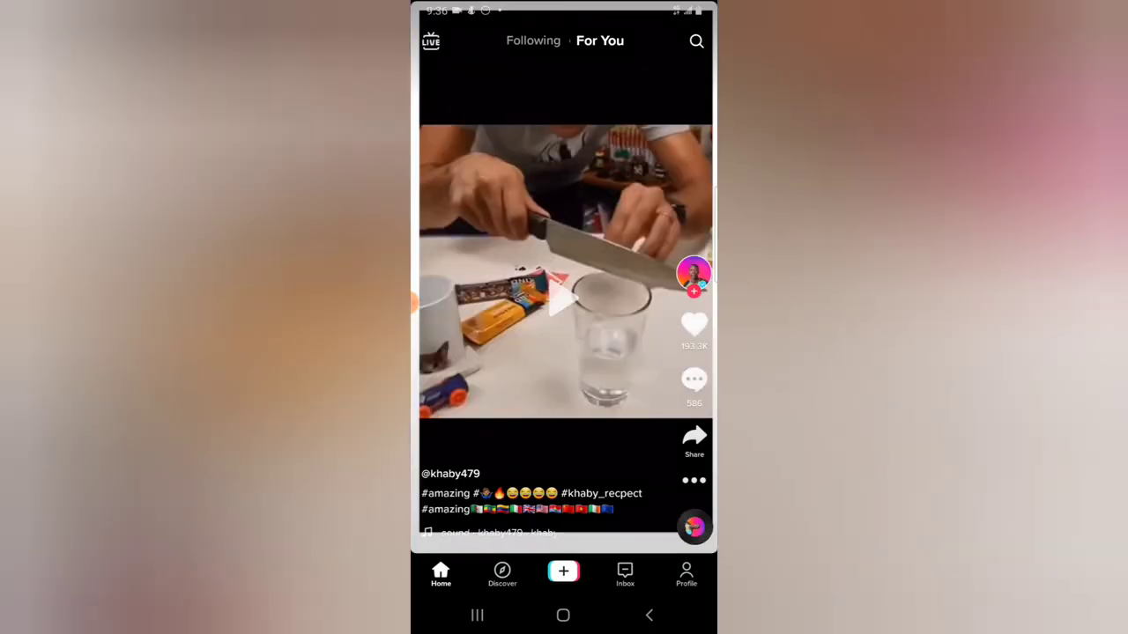
# Go from the For You feed to your own profile page
pyautogui.click(686, 574)
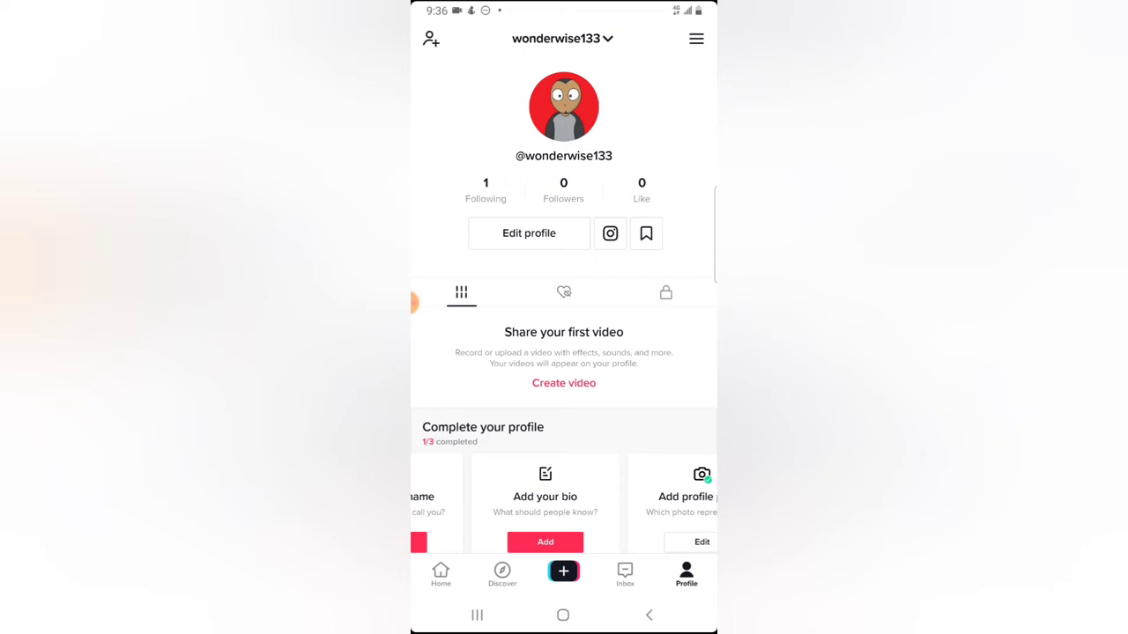
# Briefly view the Edit profile screen, then reach the search screen with recent searches
pyautogui.click(528, 233)
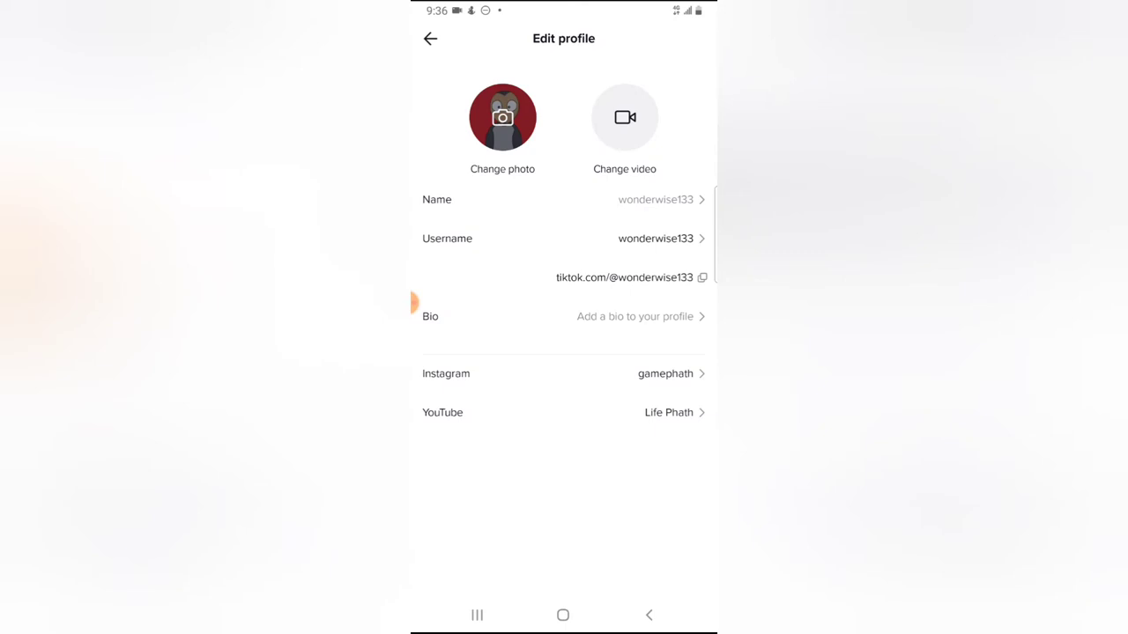
pyautogui.click(430, 39)
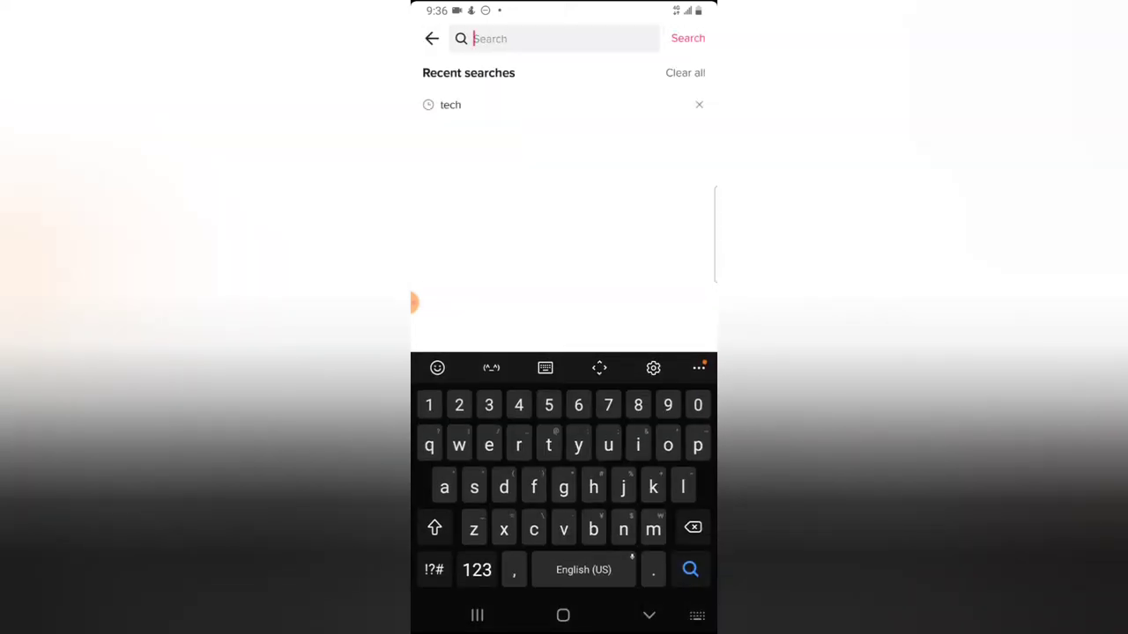
# Search for 'ninja', view the verified Ninja profile, and return to the results
pyautogui.write('park')
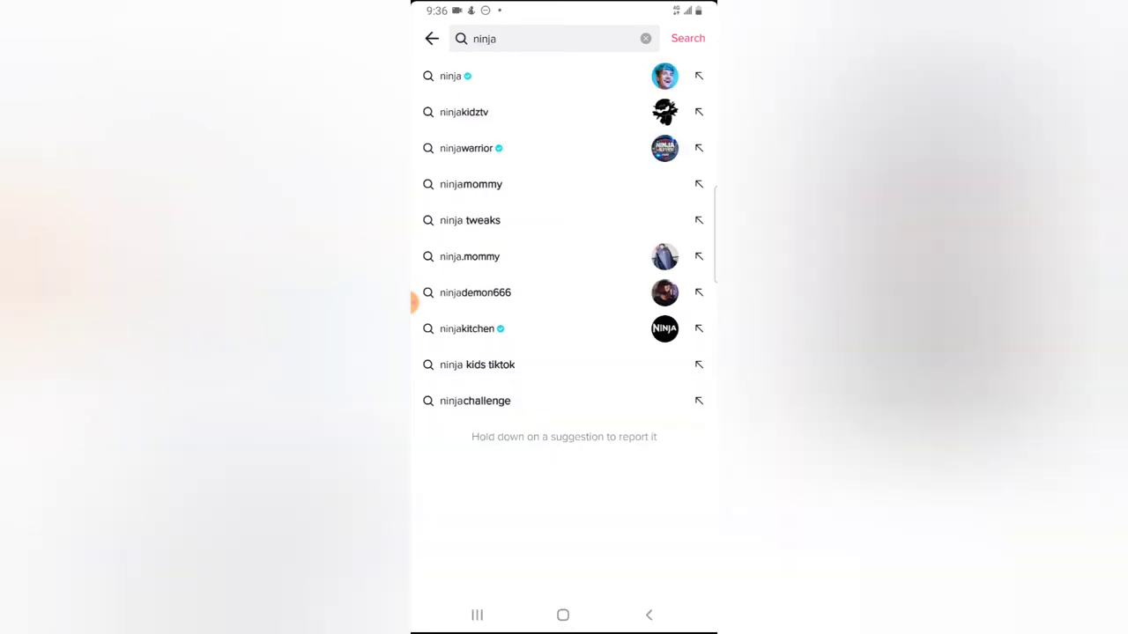
pyautogui.click(687, 39)
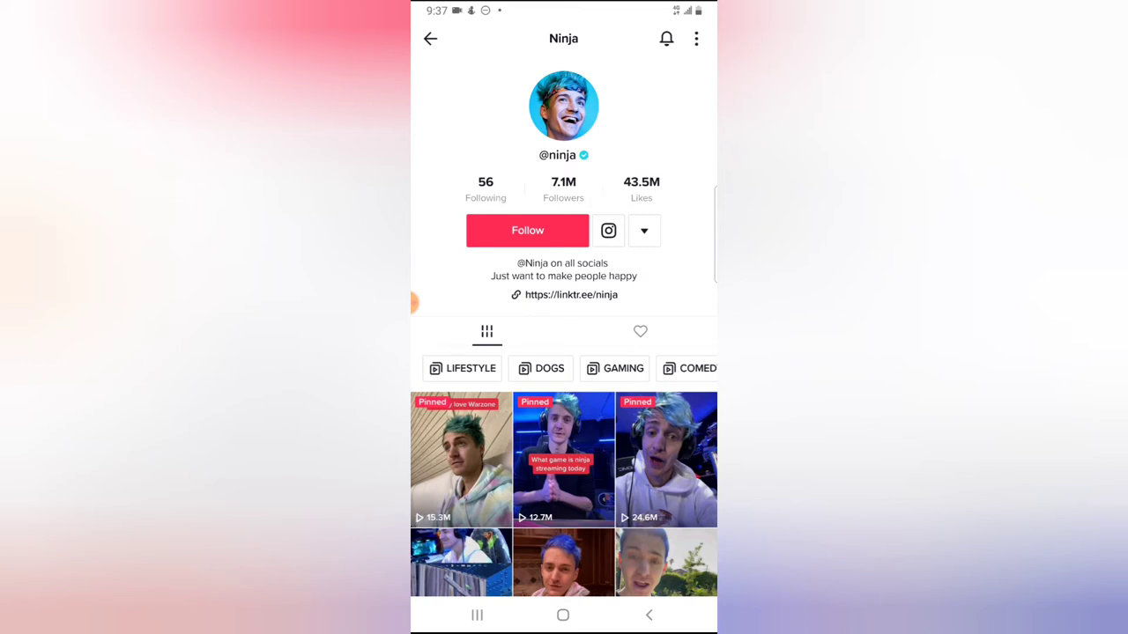
pyautogui.click(430, 39)
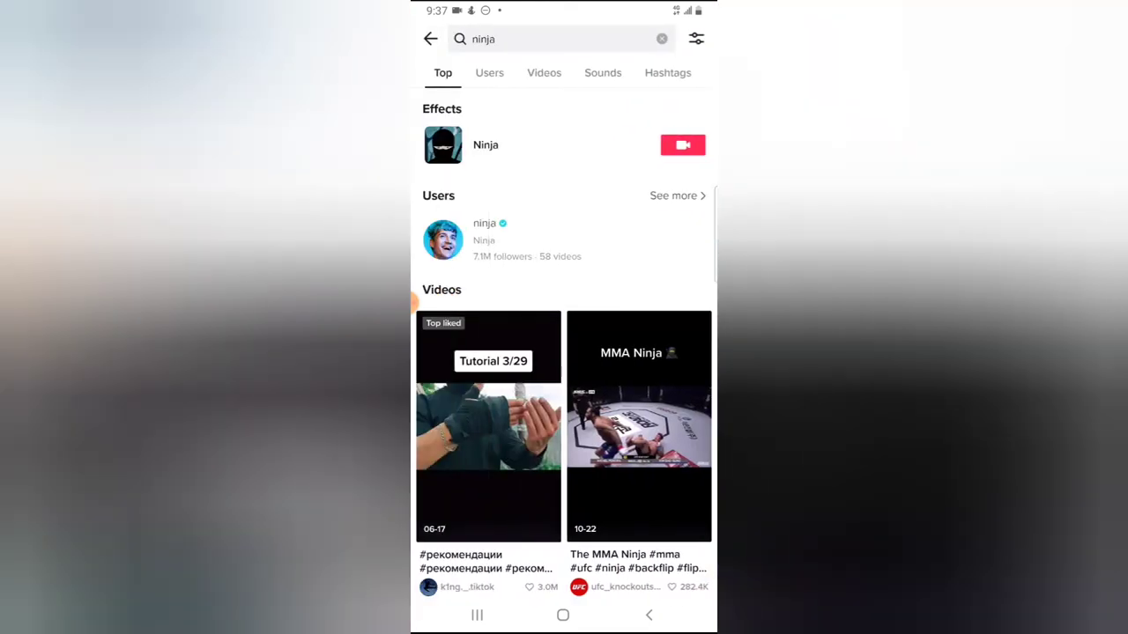
# Exit search, return to your profile, and start adding a bio
pyautogui.click(430, 38)
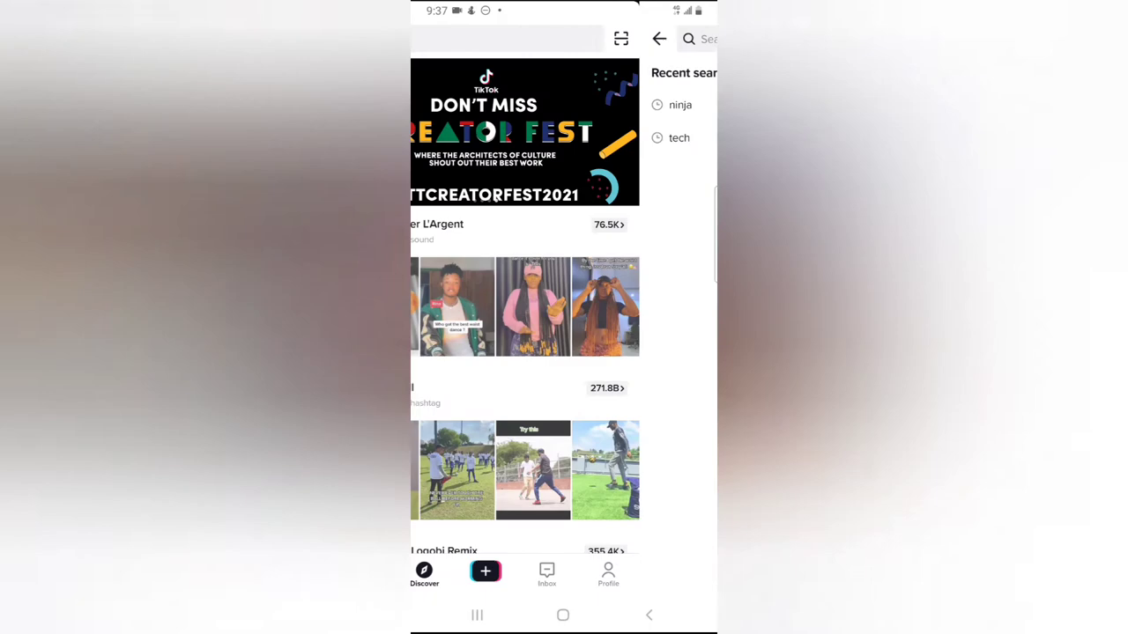
pyautogui.click(608, 574)
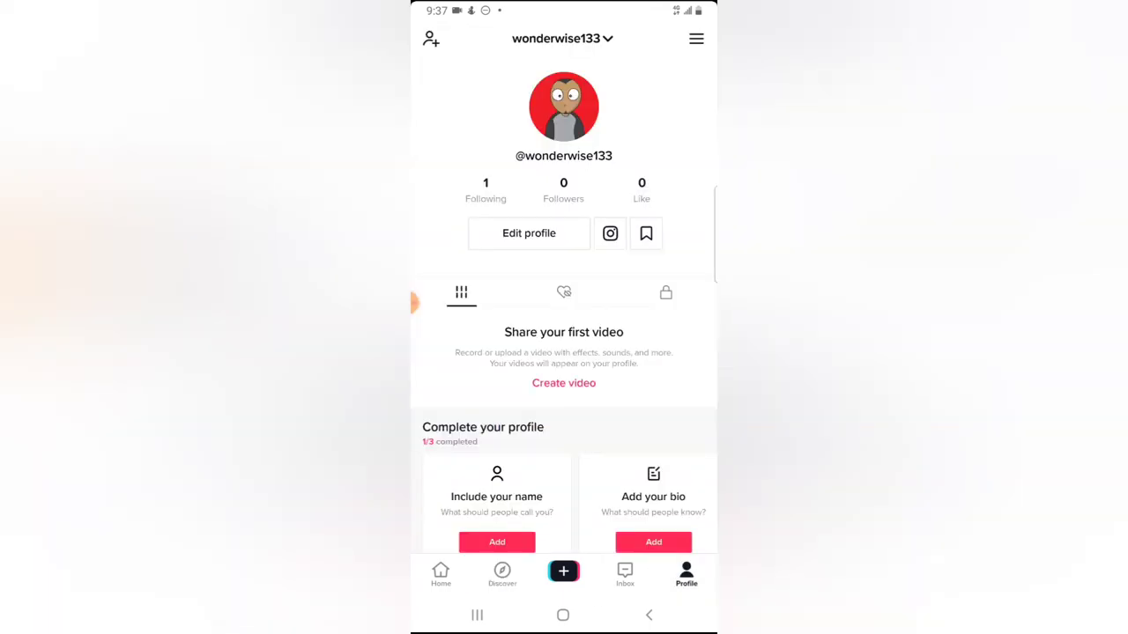
pyautogui.click(529, 233)
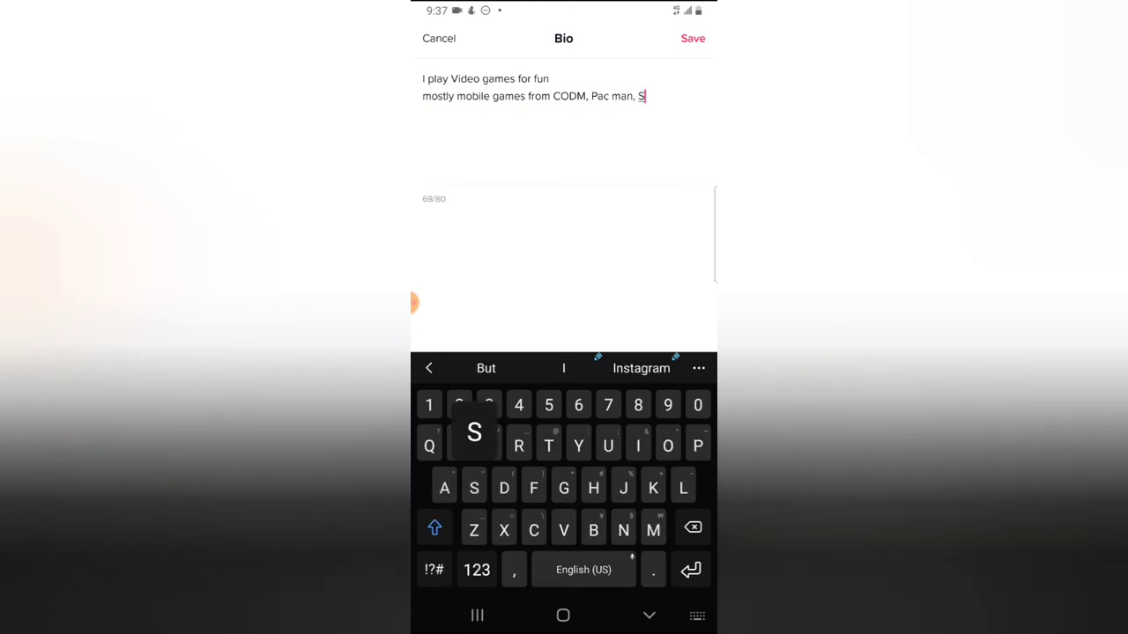
# Draft the bio about playing mobile games from CODM, Pac man and Subway Surfers
pyautogui.write('ubways')
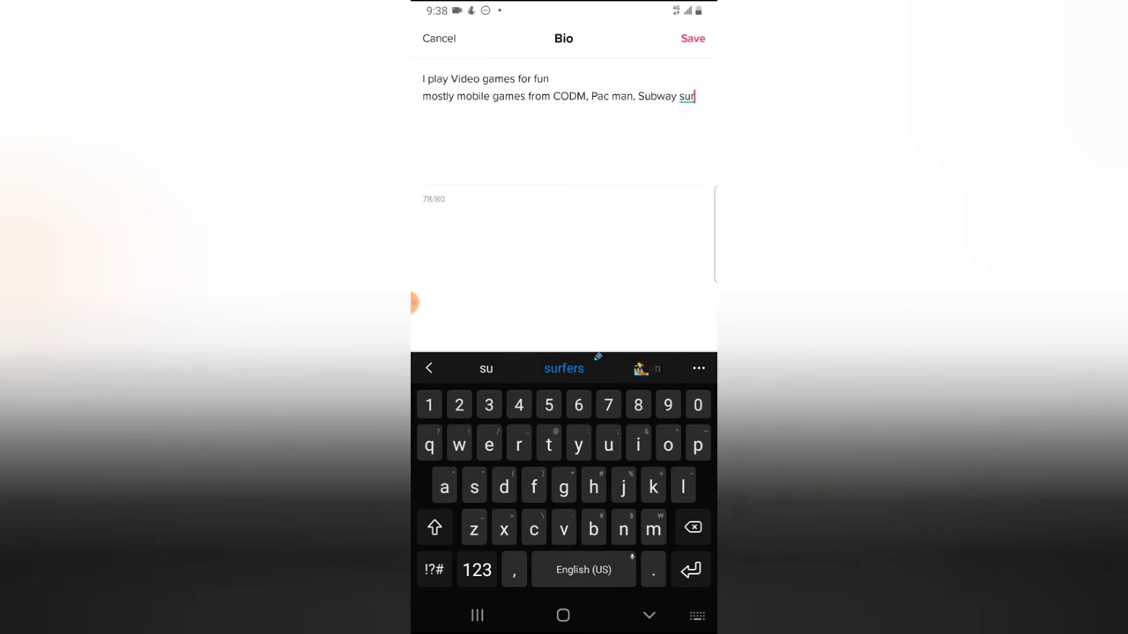
# Replace 'Subway surfers' with 'Pubg newStat' to fit the limit and save the bio
pyautogui.click(564, 368)
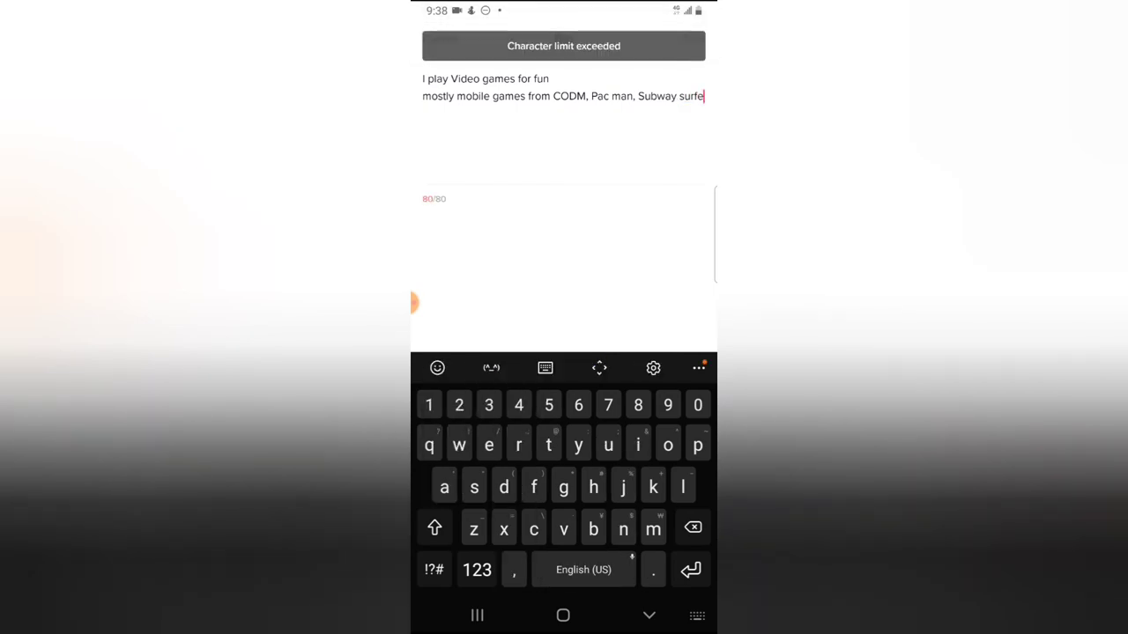
pyautogui.click(692, 527)
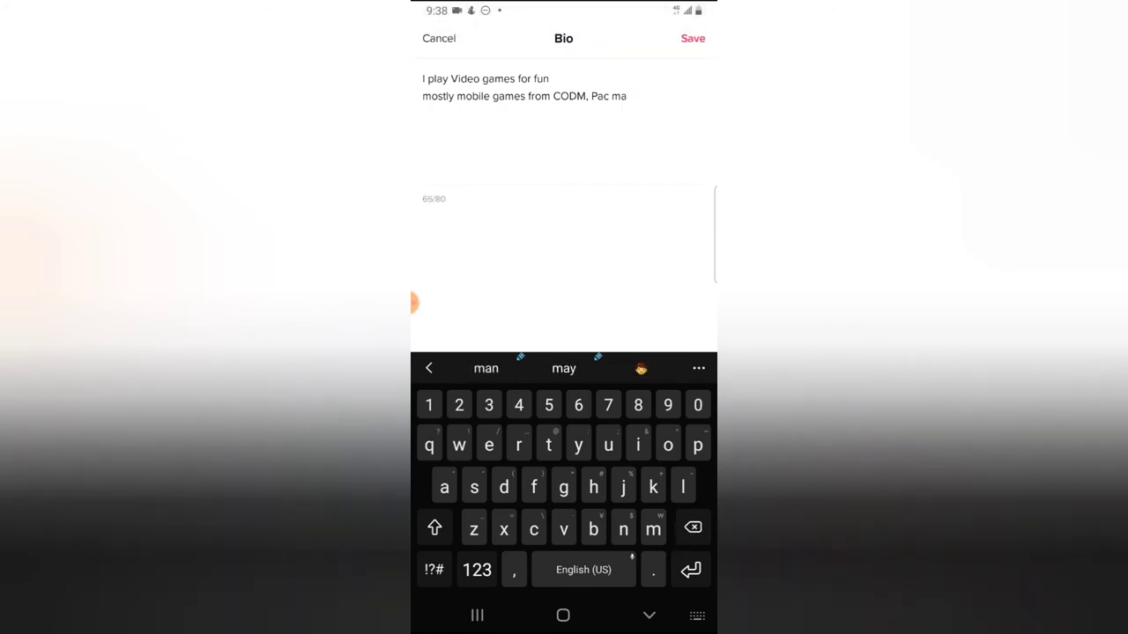
pyautogui.write('n,')
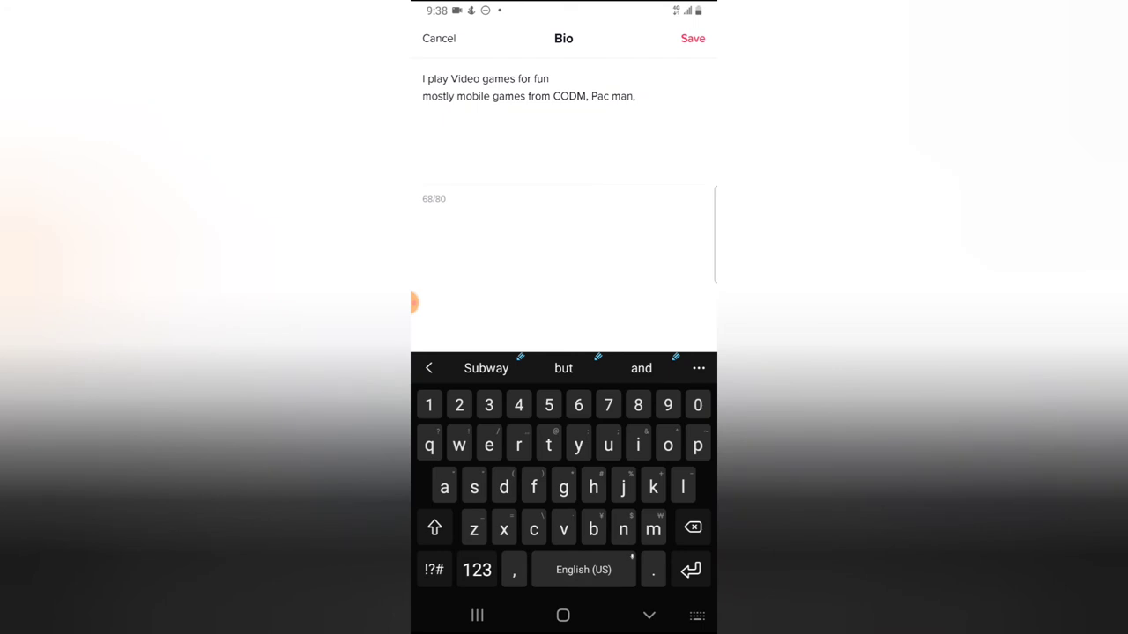
pyautogui.click(433, 528)
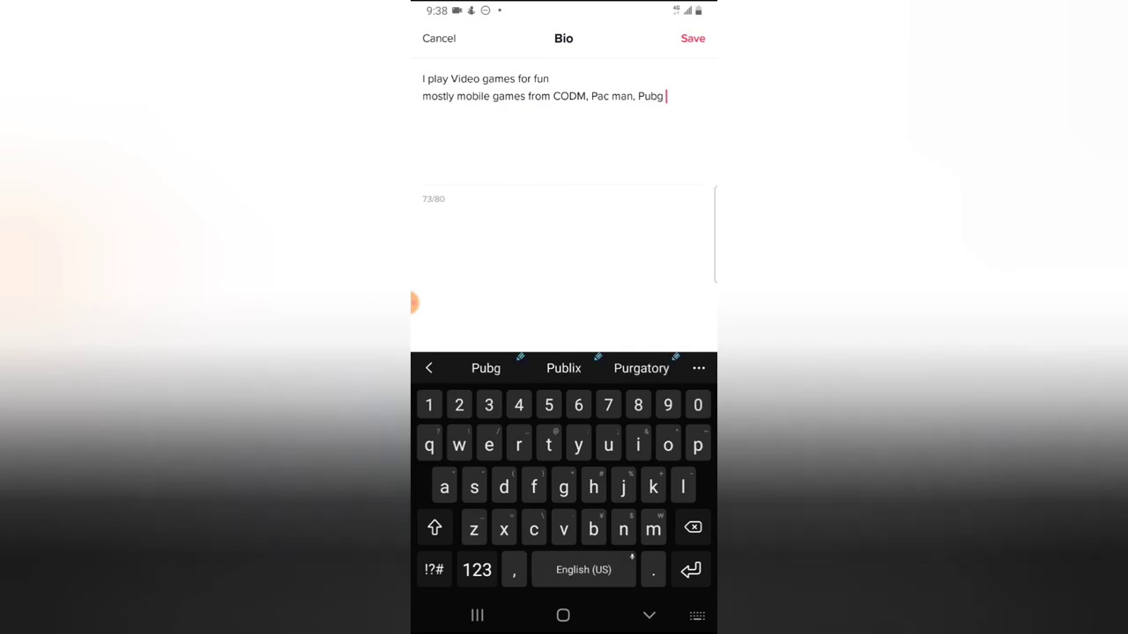
pyautogui.write('new sta')
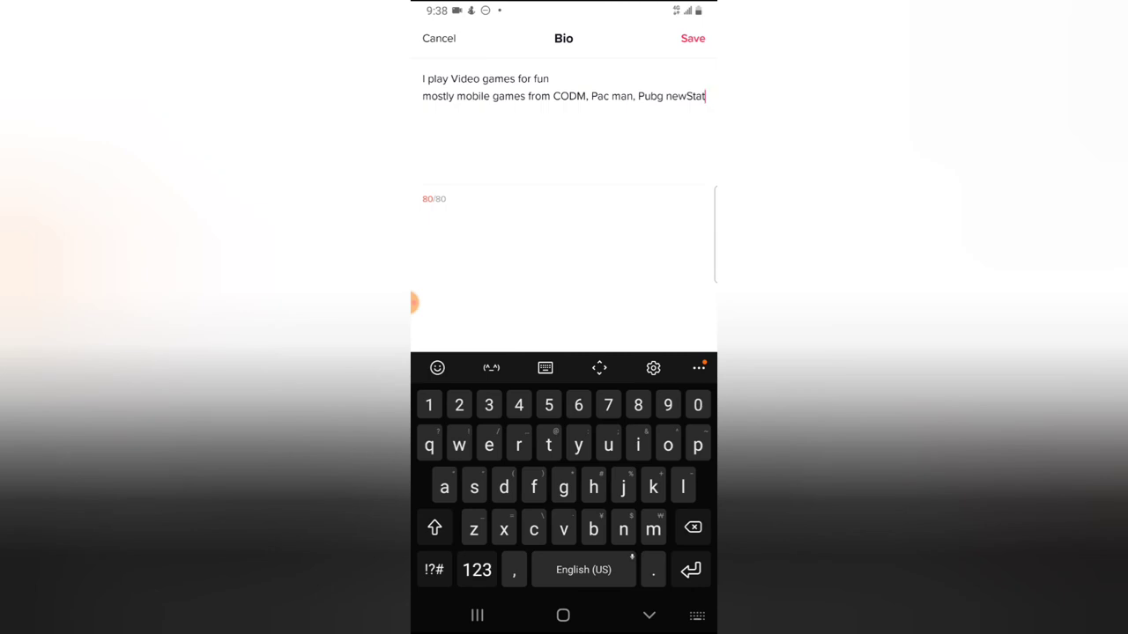
pyautogui.click(439, 39)
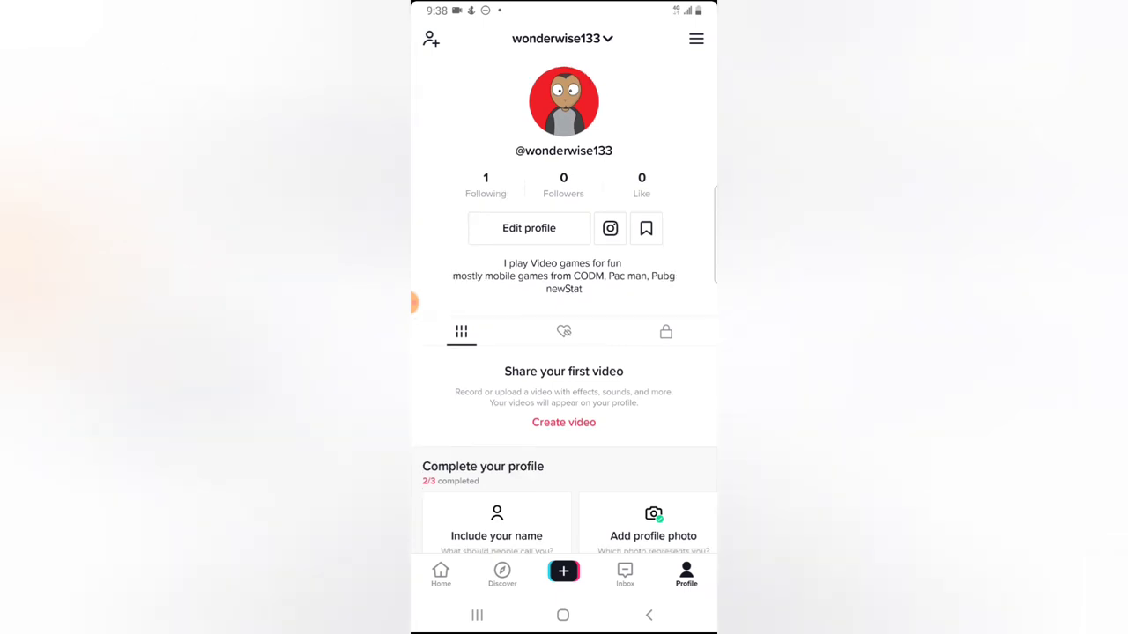
# Scroll the profile slightly to check the saved bio ending with 'Pubg newStat'
pyautogui.scroll(3)
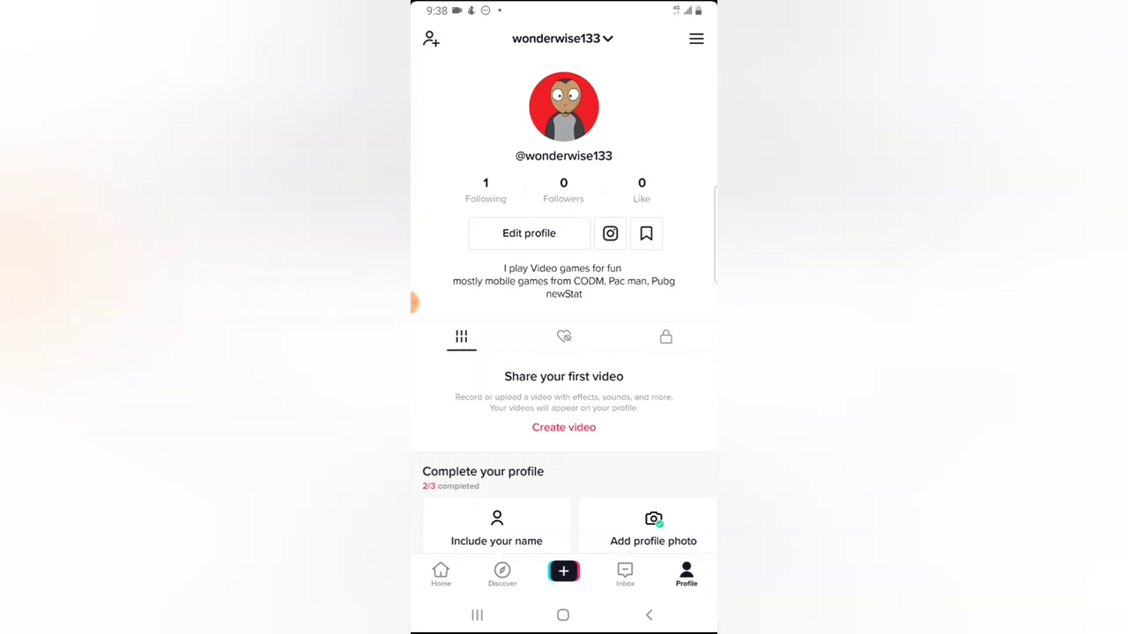